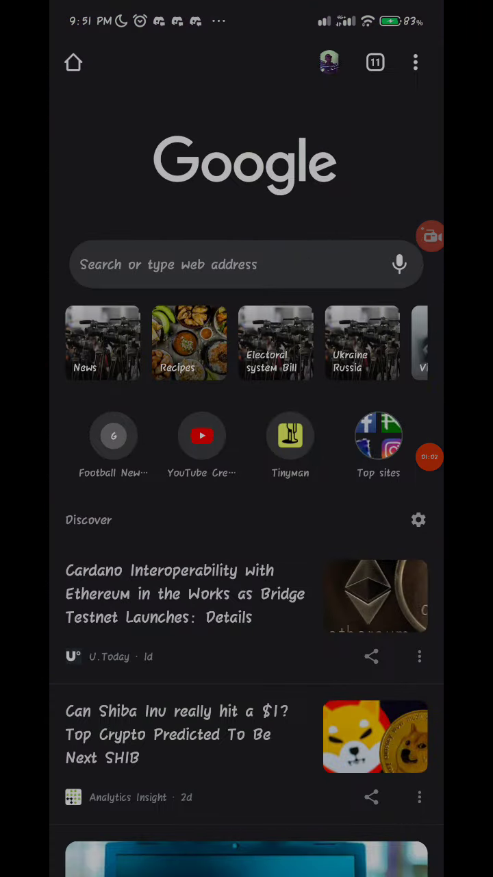
# Load sollet.io from the Chrome new tab page's address bar
pyautogui.click(246, 264)
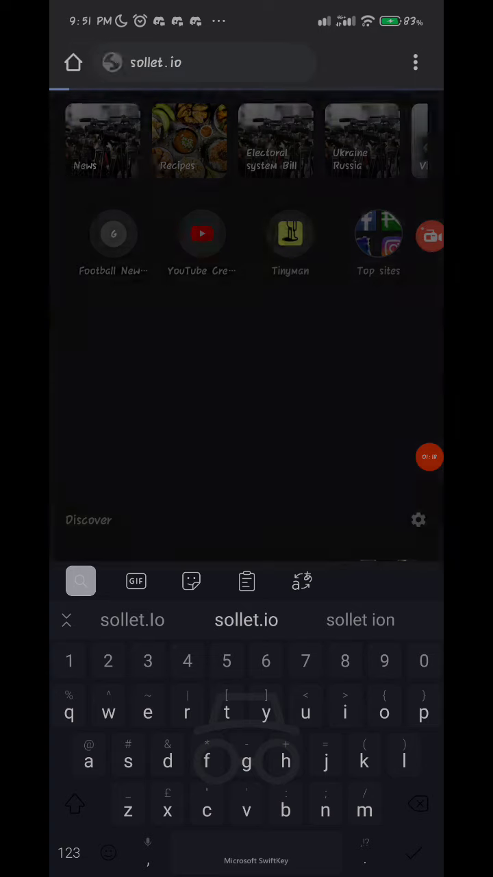
pyautogui.press('enter')
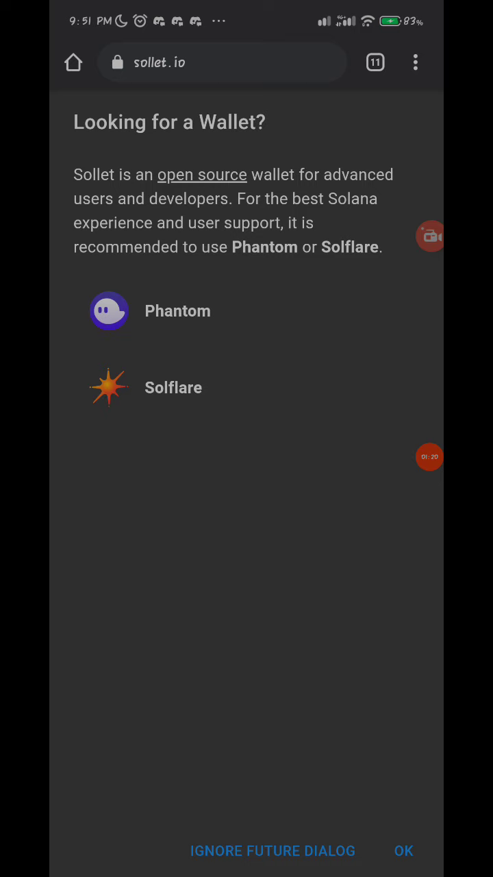
# Dismiss the 'Looking for a Wallet?' notice with OK to reveal the seed phrase
pyautogui.click(430, 457)
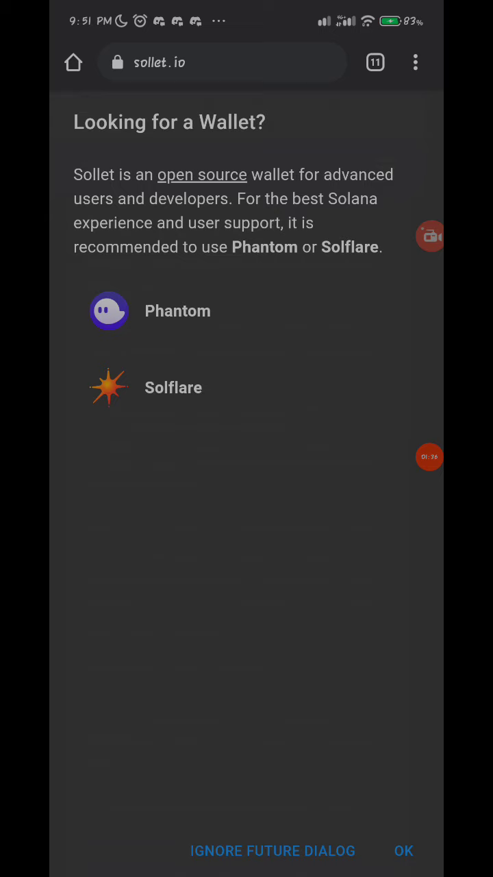
pyautogui.click(404, 850)
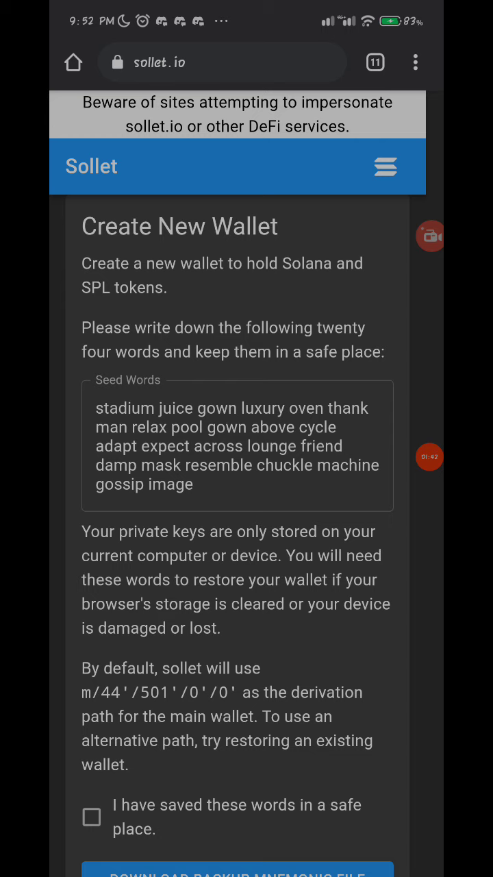
# Tick 'I have saved these words' and download the backup mnemonic file
pyautogui.scroll(-3)
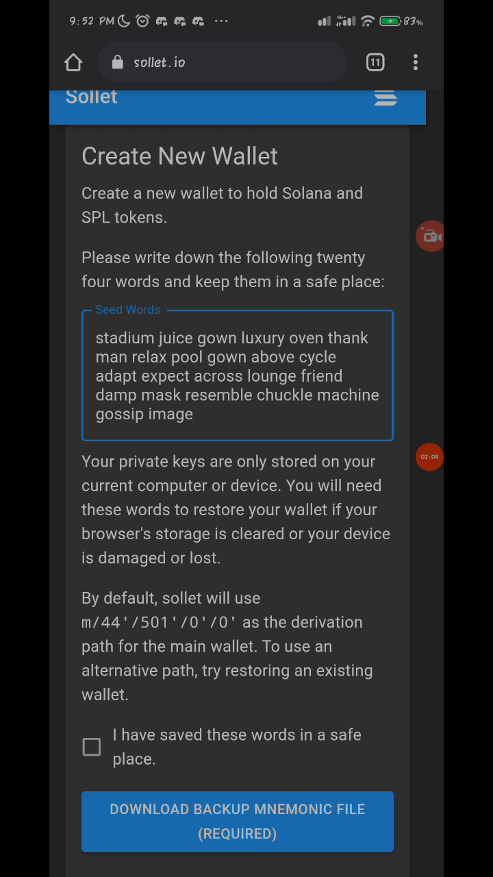
pyautogui.scroll(-3)
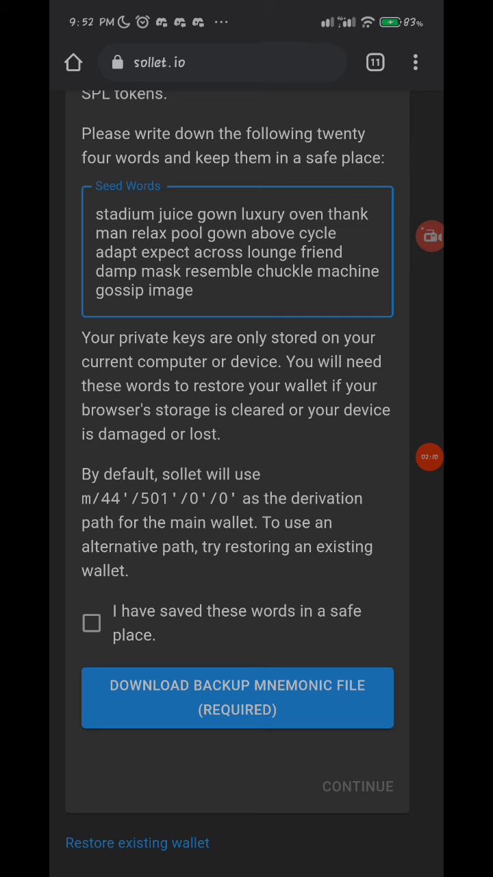
pyautogui.click(92, 623)
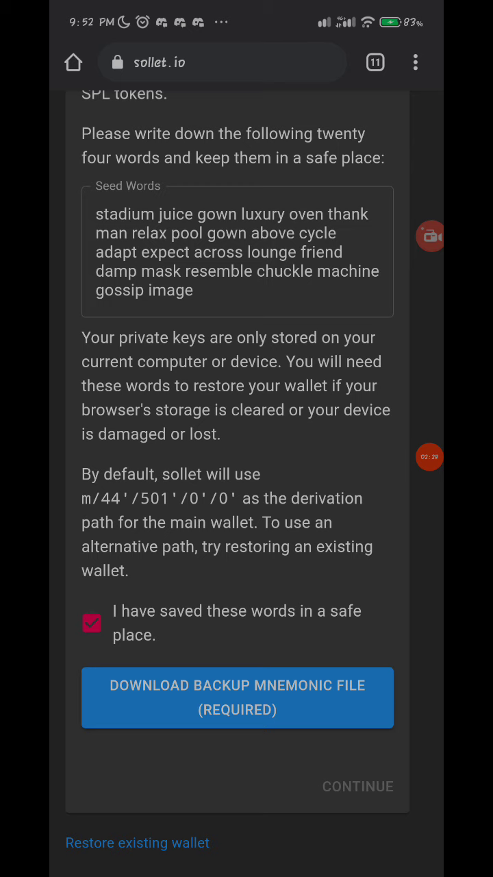
pyautogui.click(237, 697)
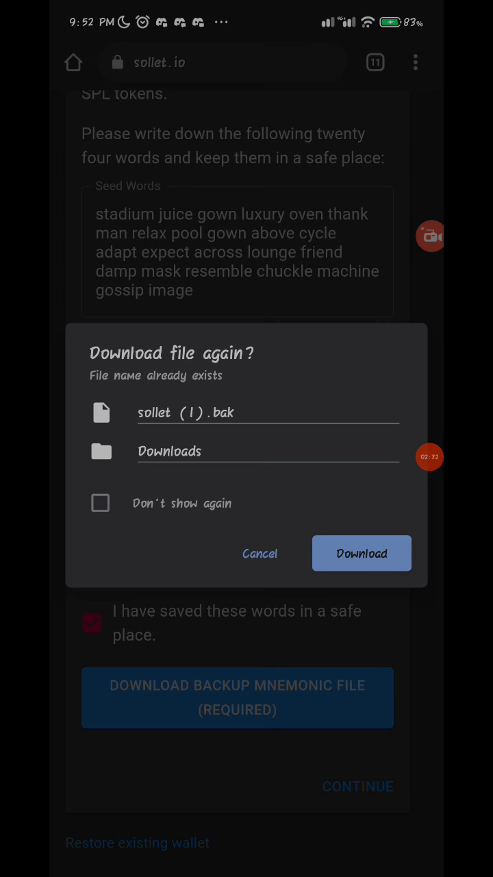
pyautogui.click(361, 553)
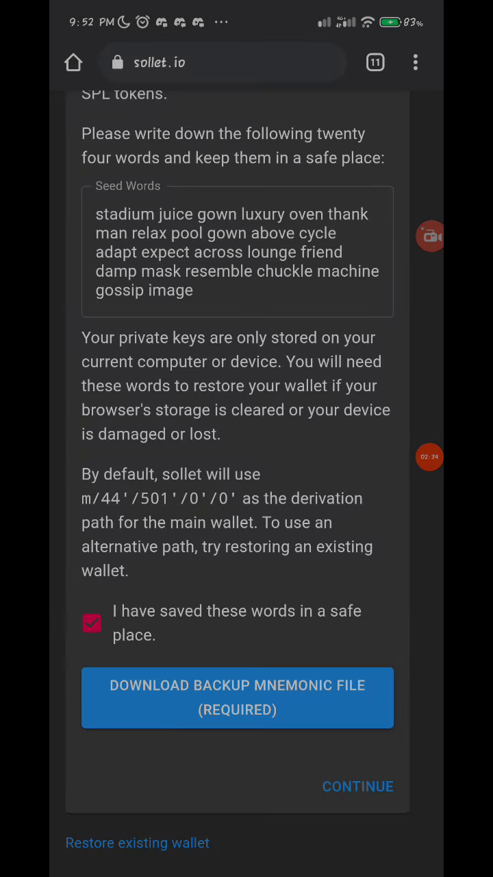
pyautogui.click(358, 785)
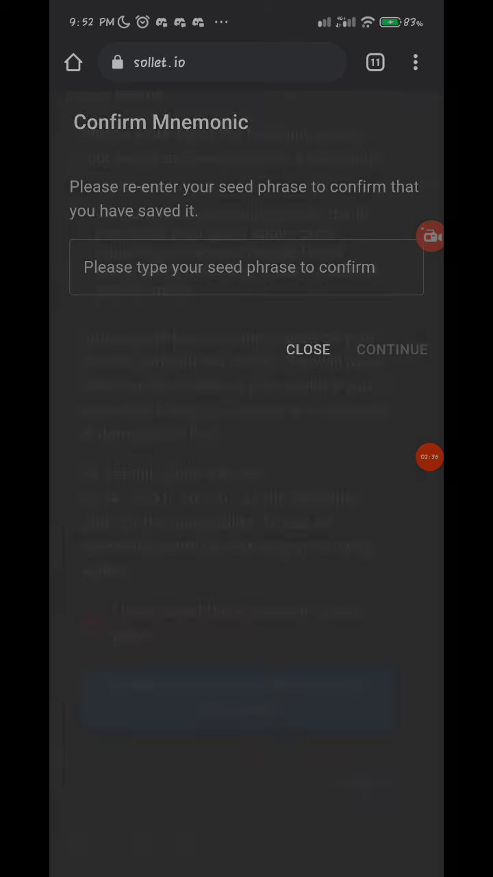
pyautogui.click(246, 267)
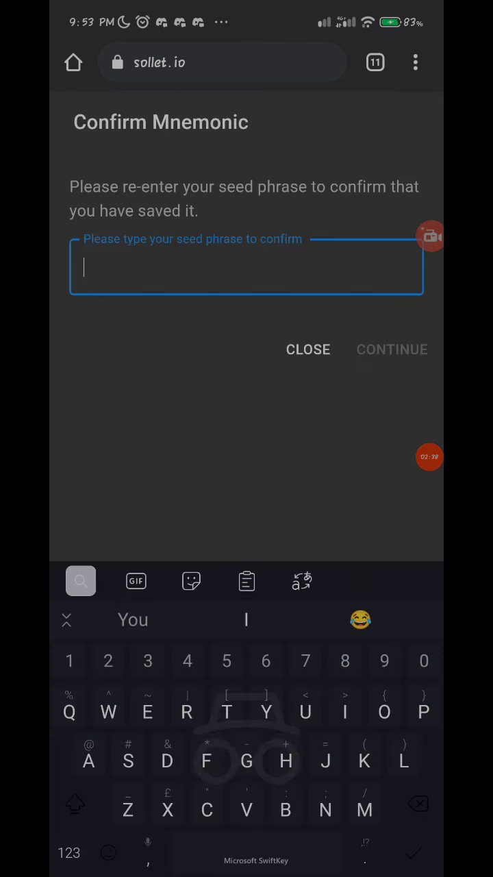
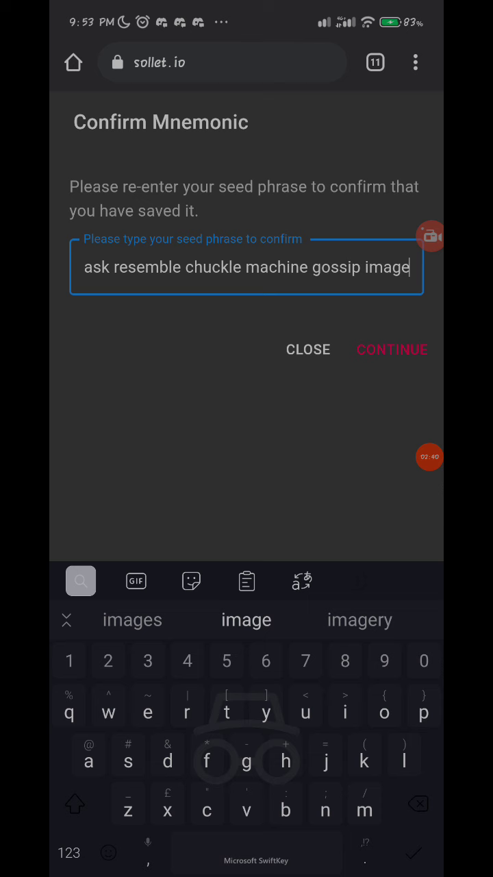
pyautogui.click(392, 349)
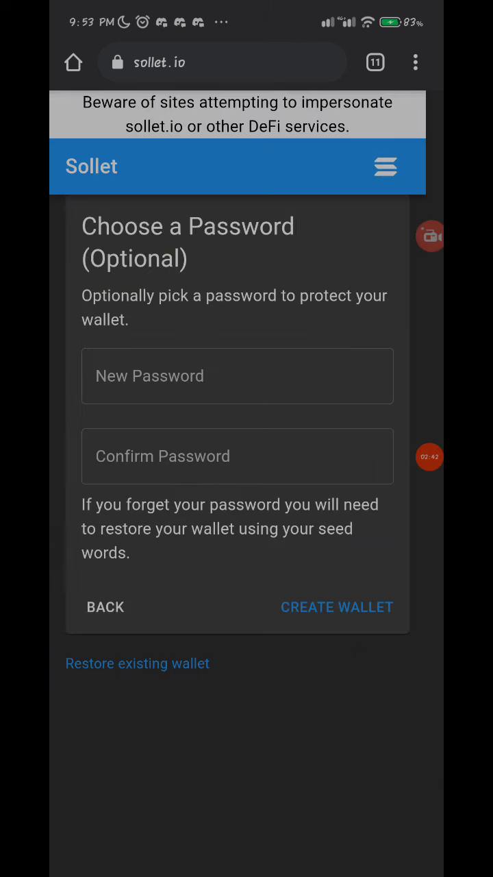
pyautogui.click(237, 375)
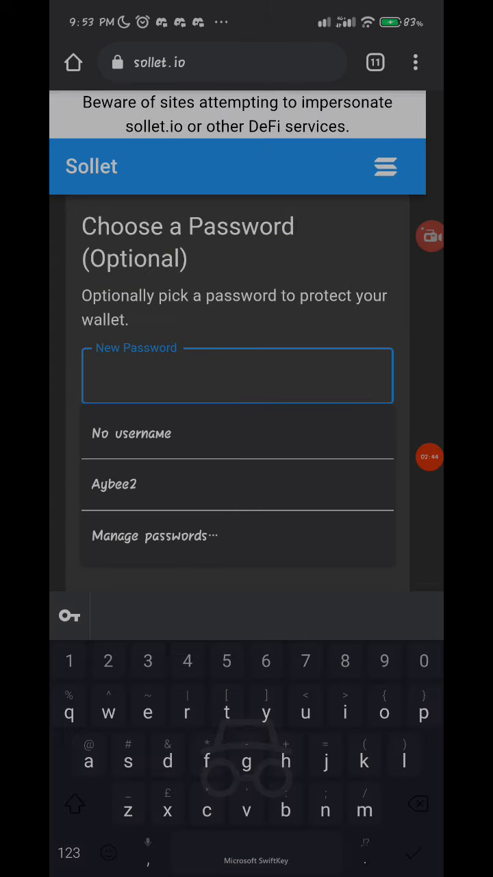
pyautogui.click(75, 803)
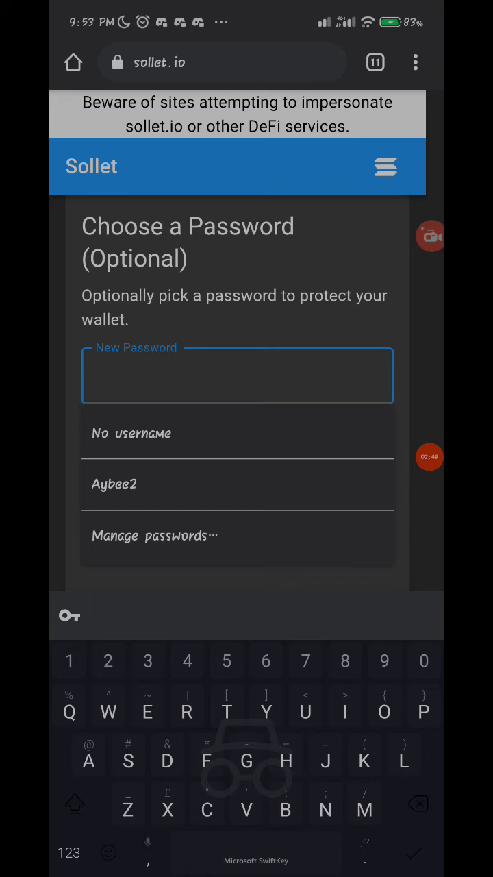
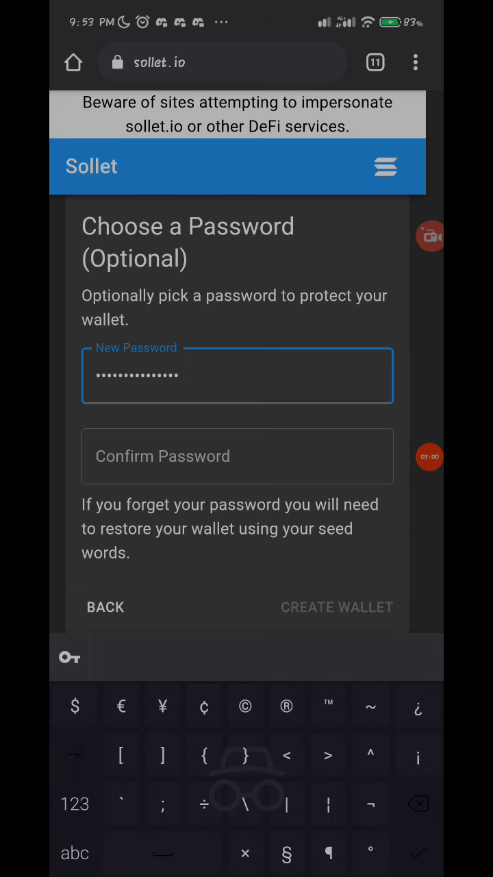
pyautogui.click(238, 456)
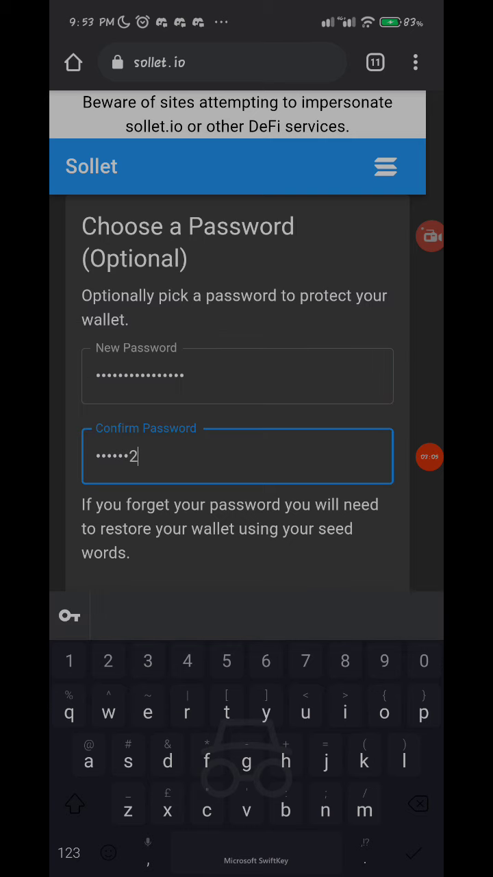
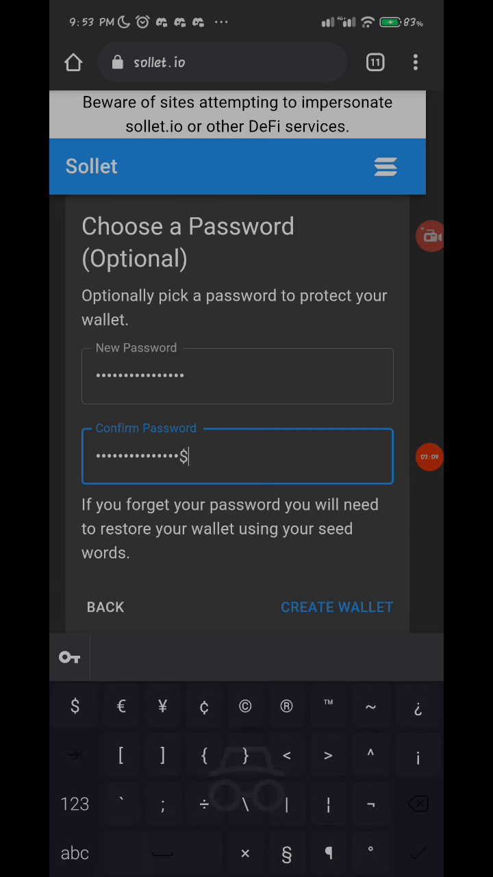
pyautogui.click(336, 606)
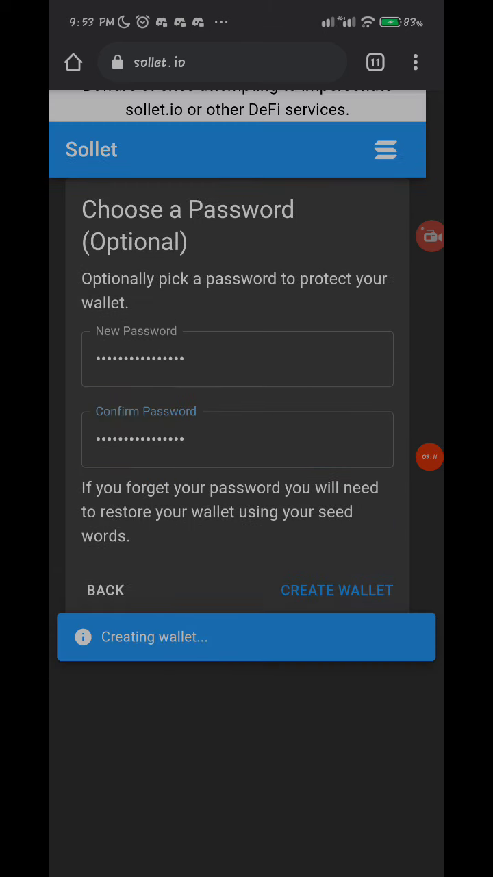
pyautogui.click(337, 590)
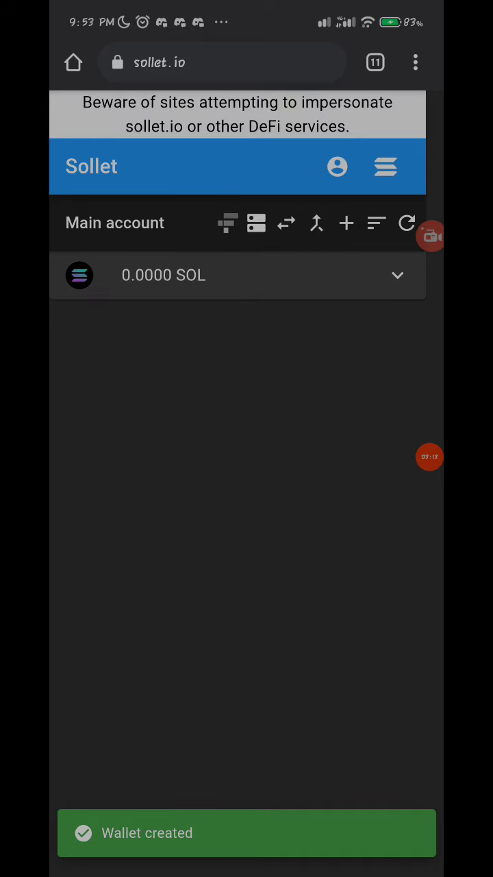